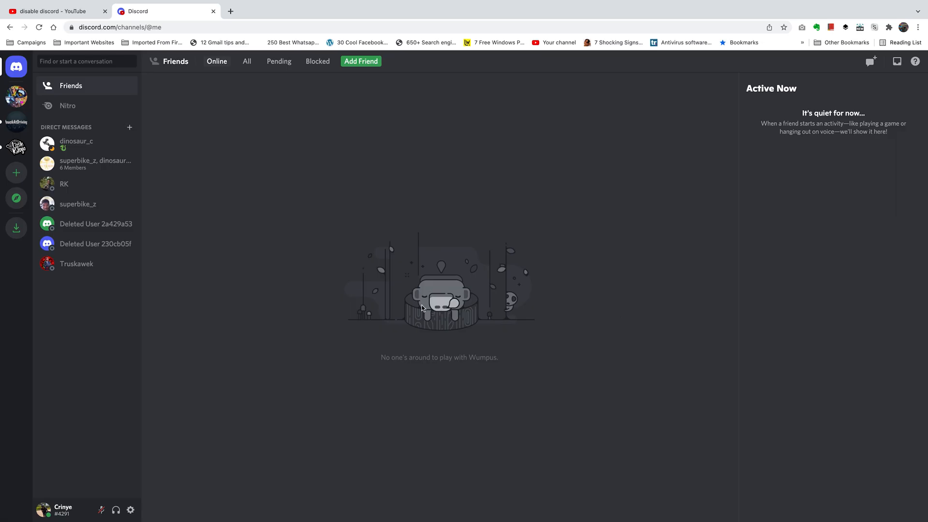
{"action": "mouse_move", "coordinate": [123, 489]}
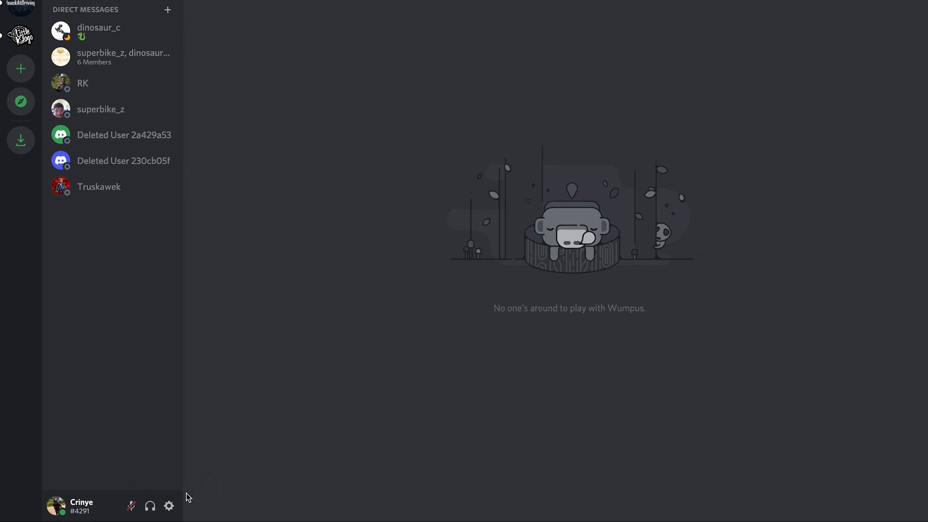
Open User Settings via the gear icon beside the username on the Friends page
{"action": "left_click", "coordinate": [170, 504]}
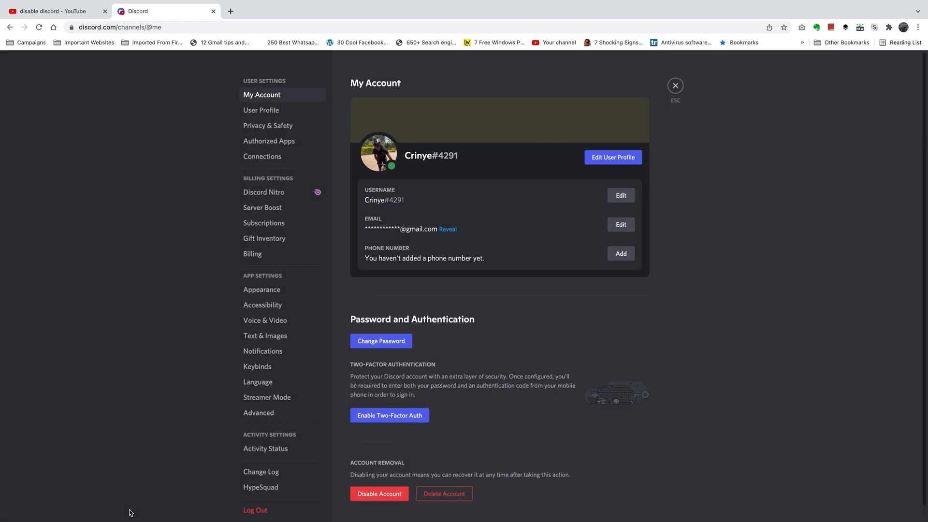
{"action": "mouse_move", "coordinate": [135, 422]}
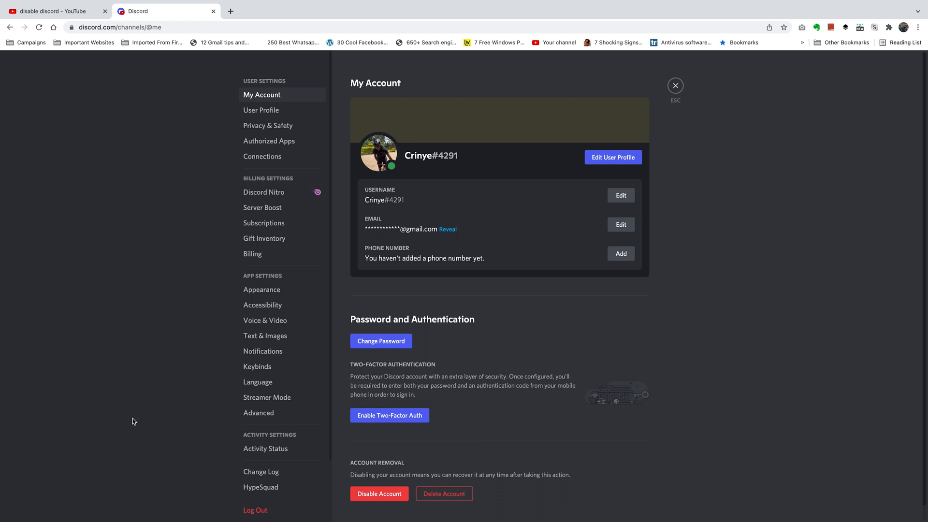
{"action": "mouse_move", "coordinate": [447, 106]}
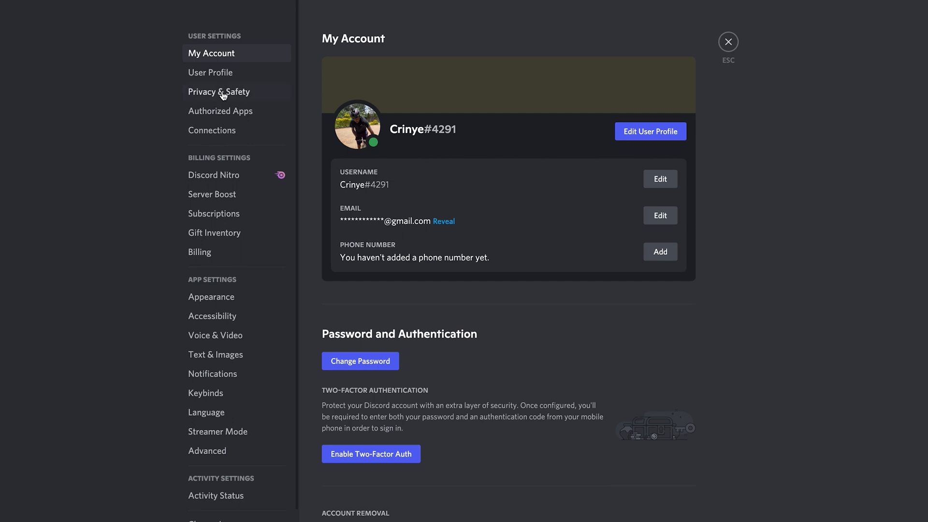
Go to the Privacy & Safety page in the settings sidebar
{"action": "left_click", "coordinate": [218, 92]}
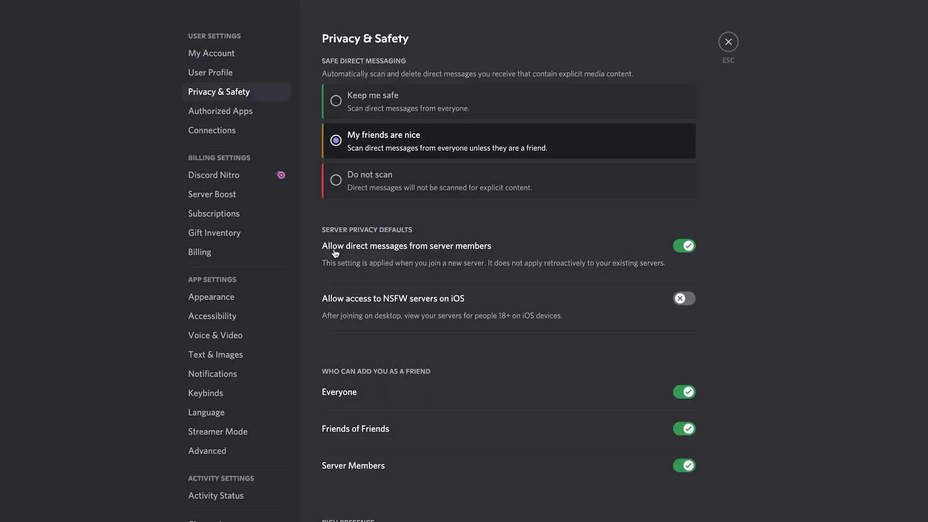
{"action": "mouse_move", "coordinate": [351, 257]}
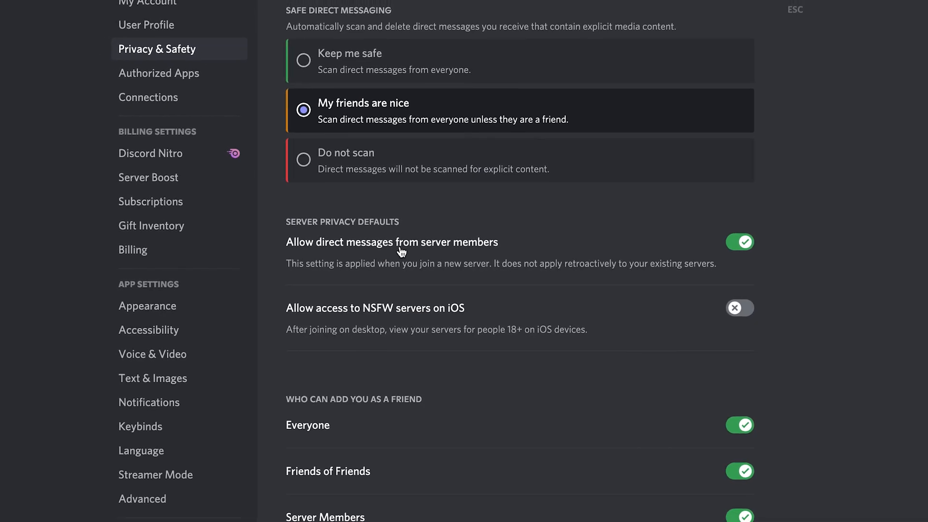
Toggle off 'Allow direct messages from server members' under Server Privacy Defaults
{"action": "left_click", "coordinate": [739, 241]}
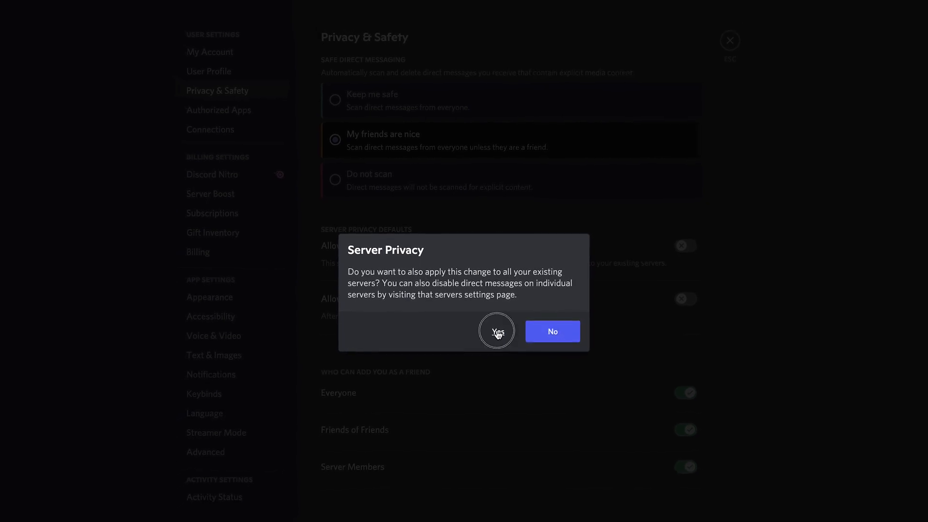
Confirm Yes to apply the change to all existing servers and close settings
{"action": "left_click", "coordinate": [496, 330]}
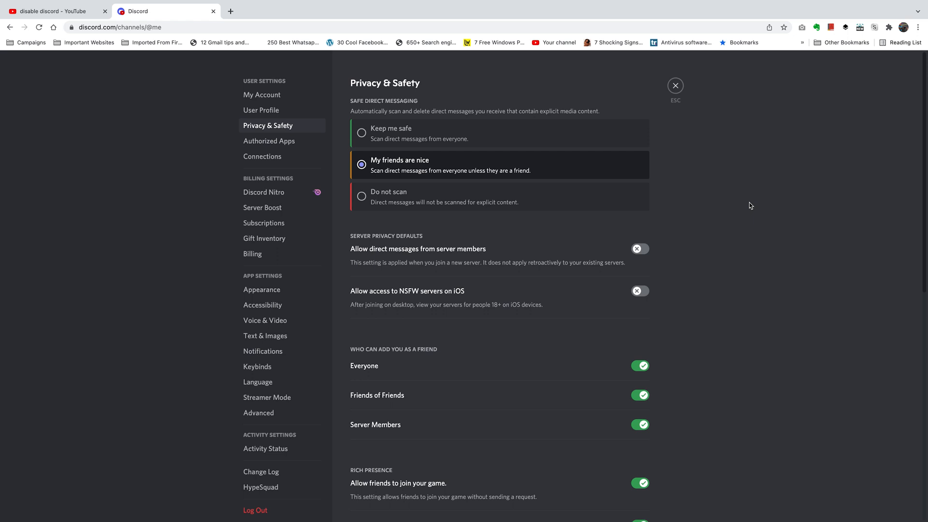
{"action": "mouse_move", "coordinate": [738, 172]}
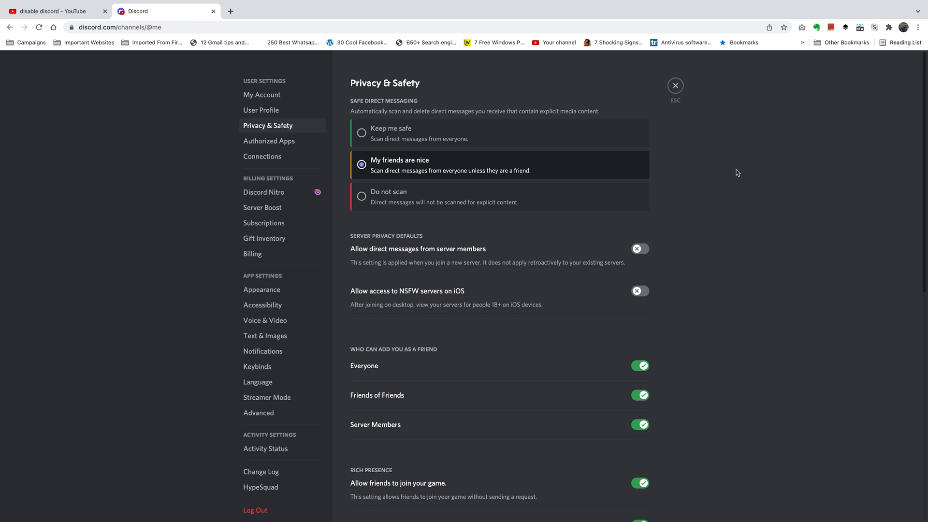
{"action": "mouse_move", "coordinate": [661, 91]}
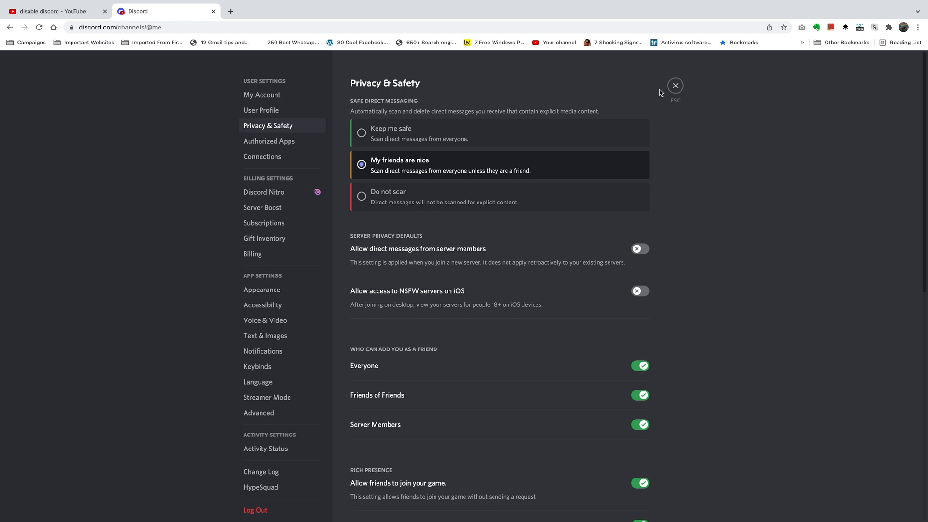
{"action": "left_click", "coordinate": [674, 86]}
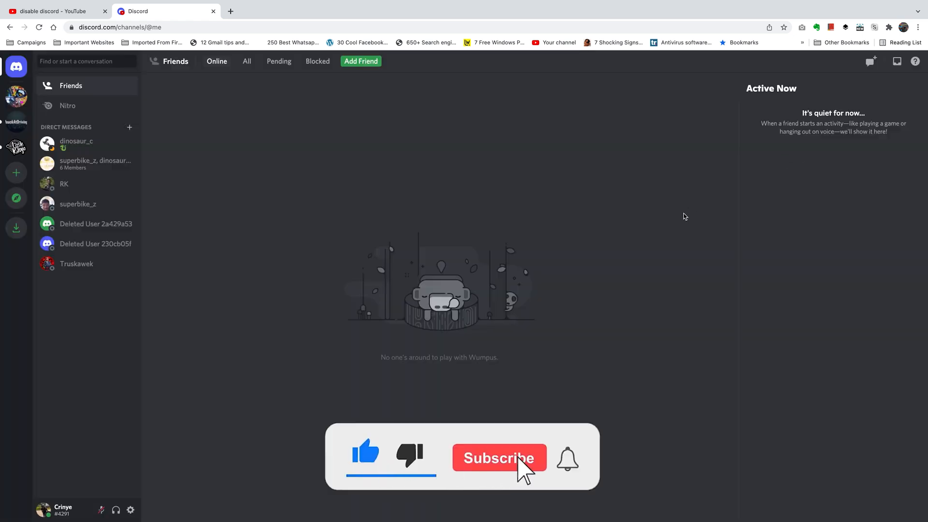
{"action": "left_click", "coordinate": [498, 458]}
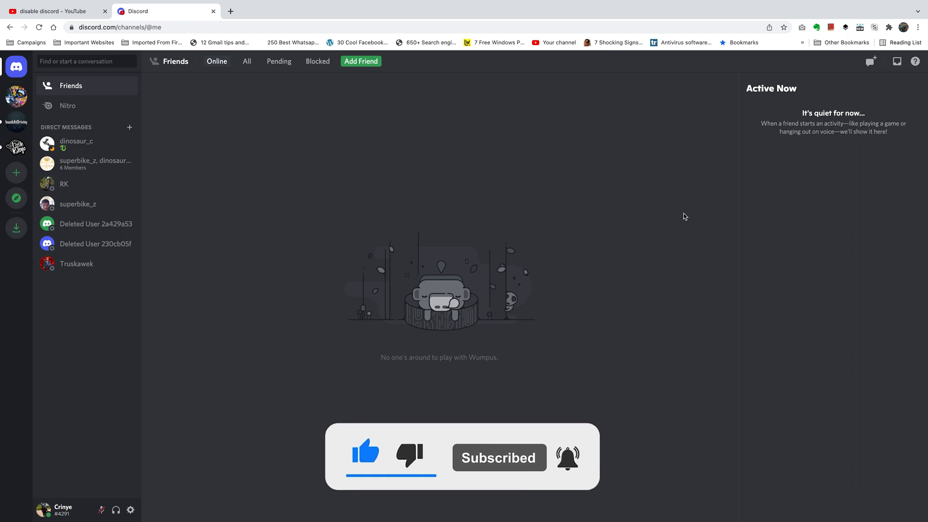